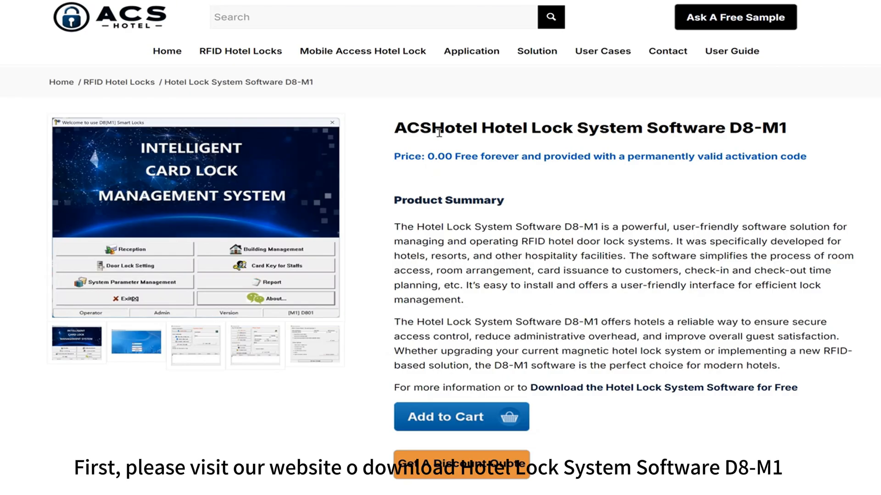
{"action": "mouse_move", "coordinate": [646, 388]}
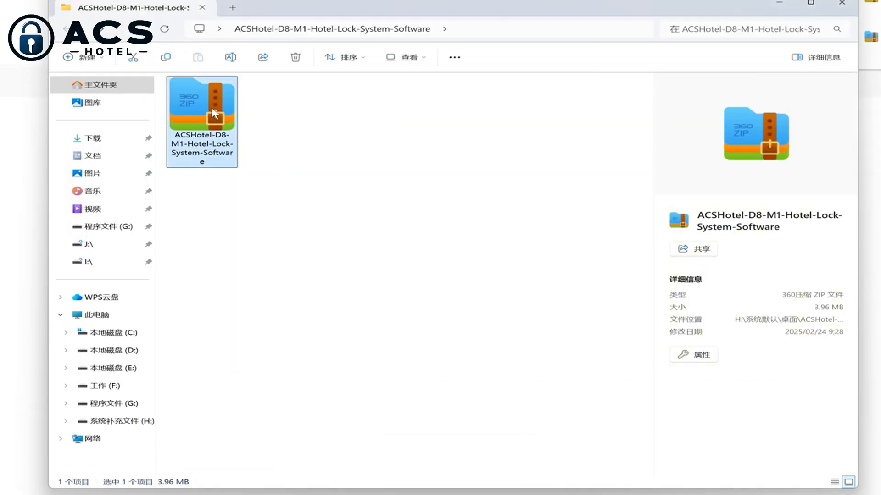
- Extract the zipped D8-M1 archive and select the ACSHotel installer inside it
{"action": "right_click", "coordinate": [201, 103]}
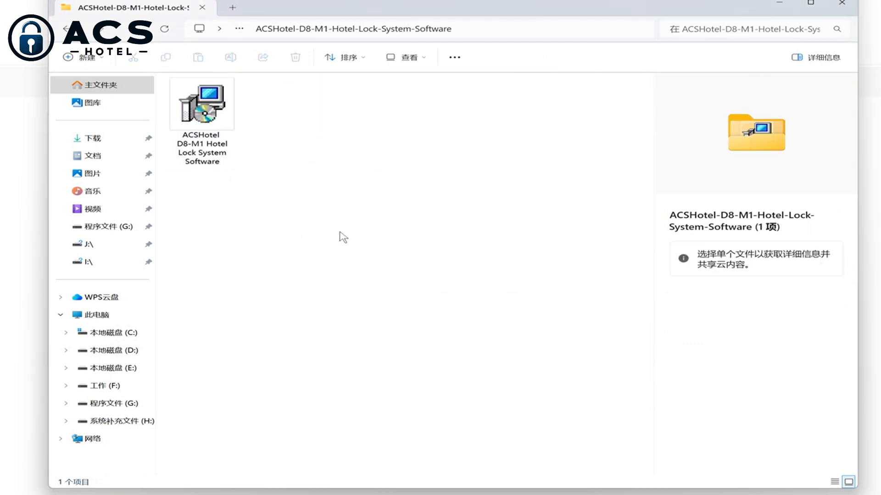
{"action": "left_click", "coordinate": [201, 105]}
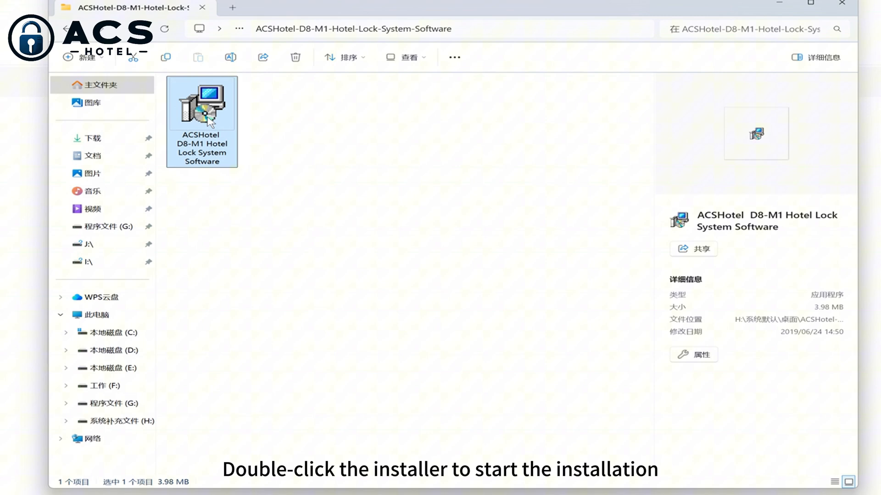
- Launch the installer and set the destination to drive F's [D8-M1]Smart Locks Management System folder
{"action": "double_click", "coordinate": [201, 106]}
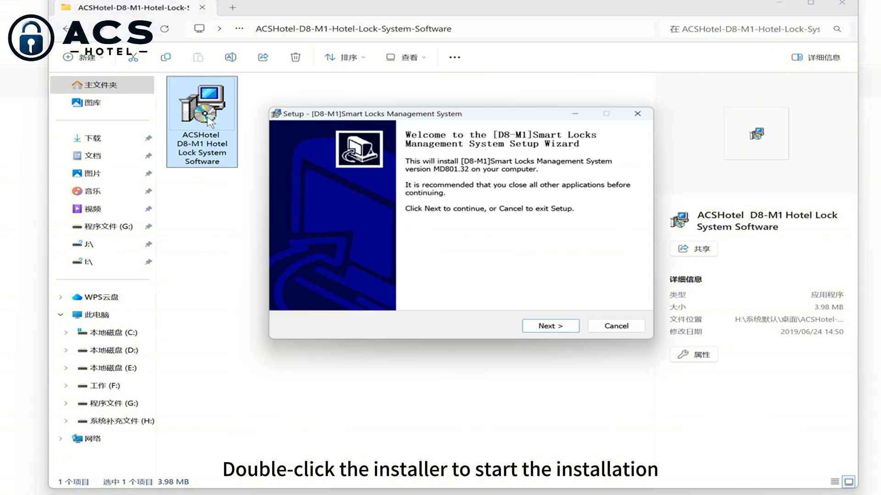
{"action": "left_click", "coordinate": [549, 326]}
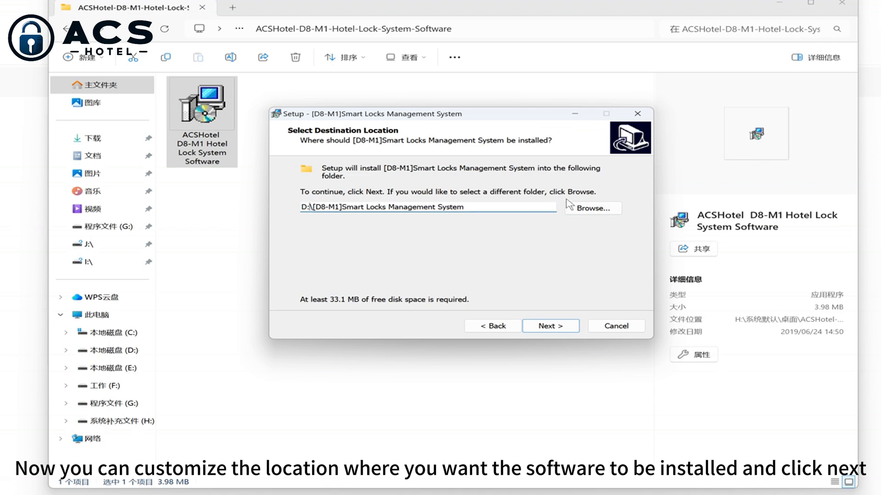
{"action": "left_click", "coordinate": [589, 209]}
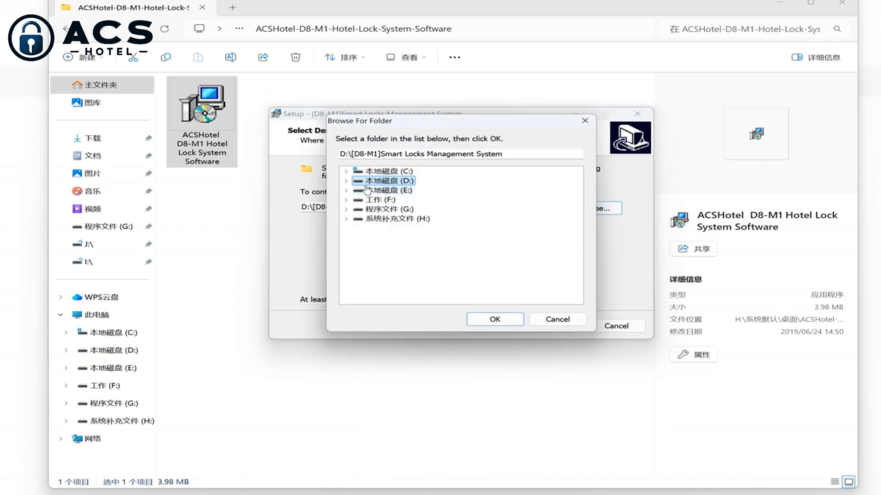
{"action": "left_click", "coordinate": [376, 200]}
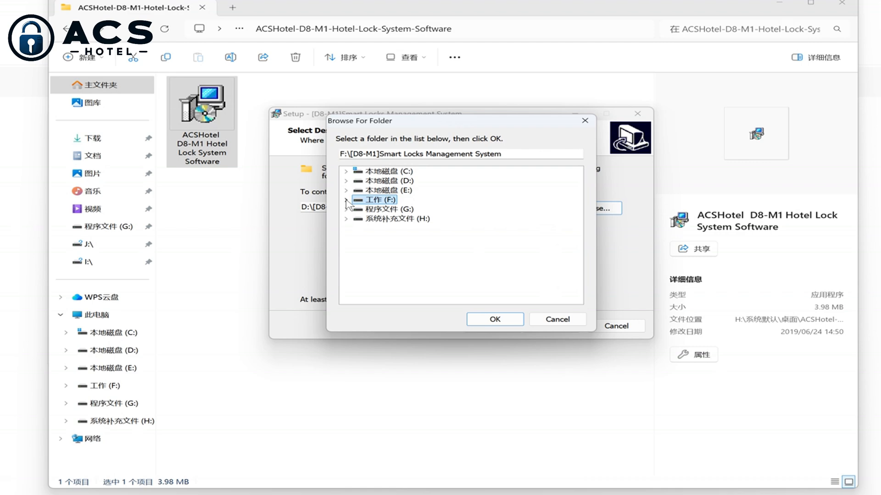
{"action": "left_click", "coordinate": [493, 319]}
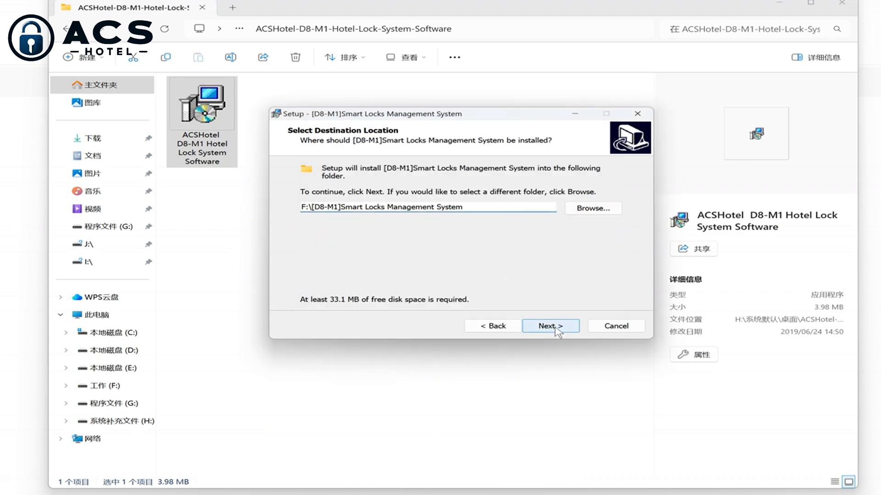
- Complete setup with the desktop icon, launch the software and dismiss the E0029 USB port warning
{"action": "left_click", "coordinate": [549, 326]}
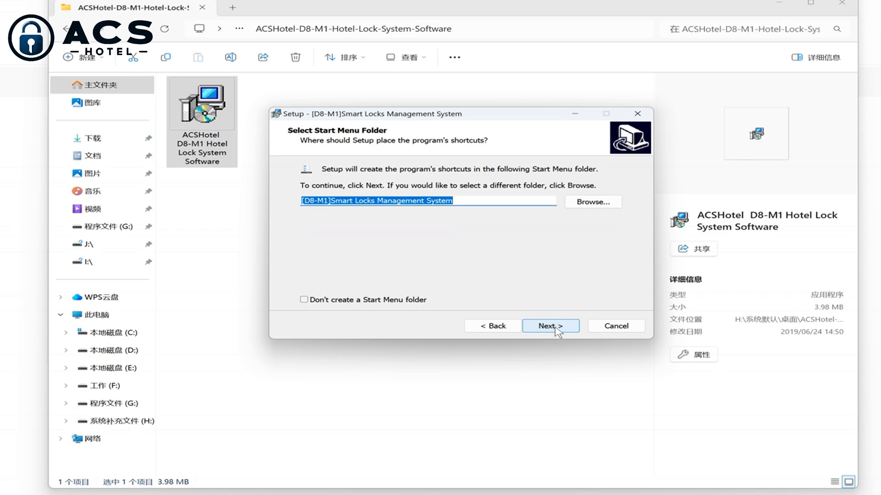
{"action": "left_click", "coordinate": [550, 326]}
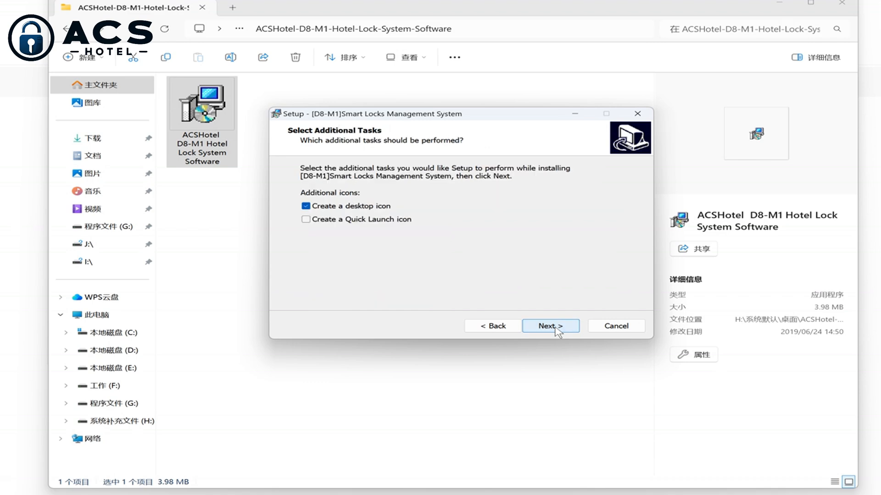
{"action": "left_click", "coordinate": [550, 326]}
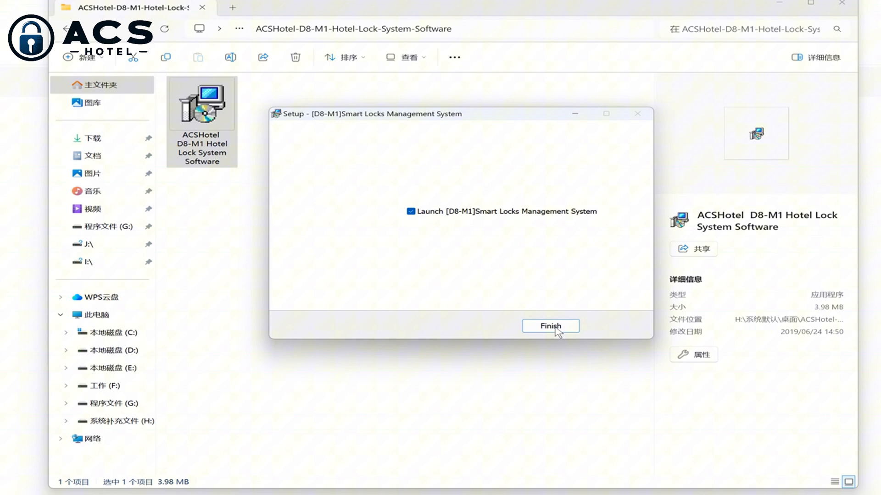
{"action": "left_click", "coordinate": [550, 325]}
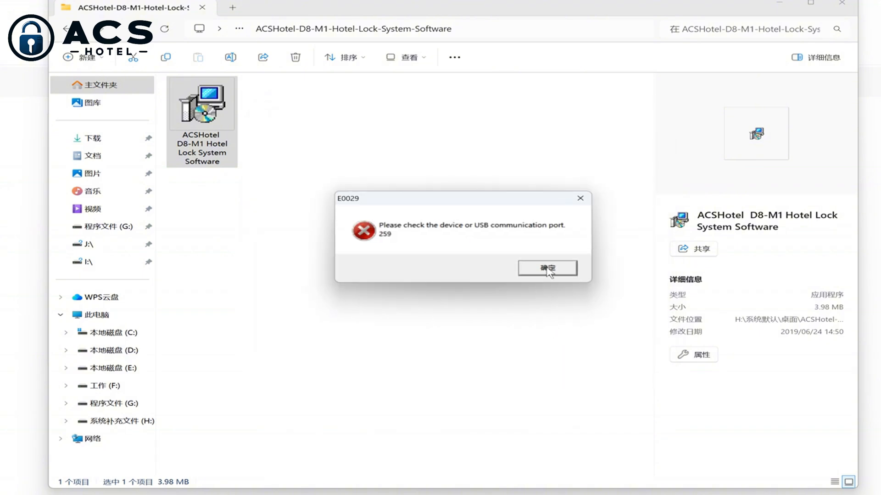
{"action": "left_click", "coordinate": [546, 268]}
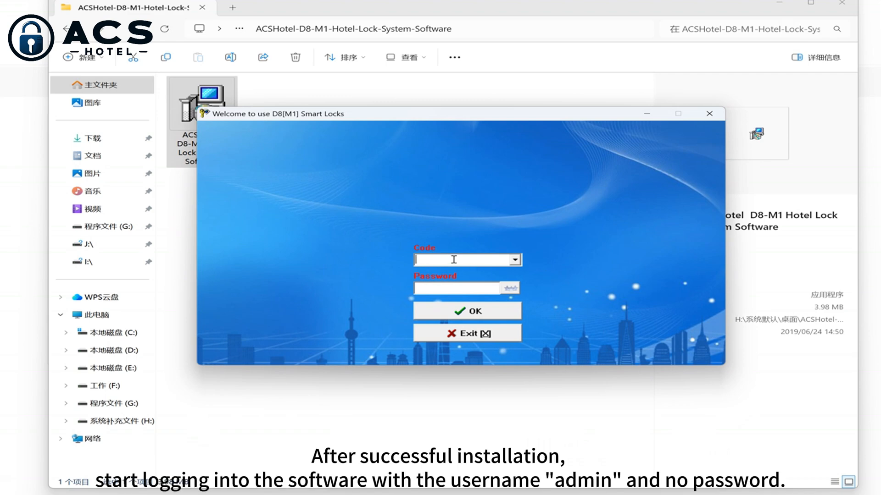
- Enter admin as the login code, leaving the password blank
{"action": "type", "text": "admin"}
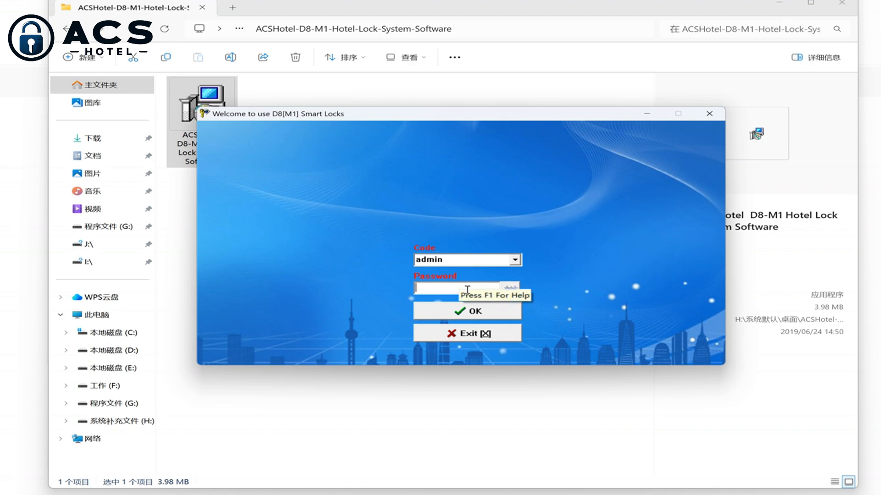
{"action": "mouse_move", "coordinate": [489, 315]}
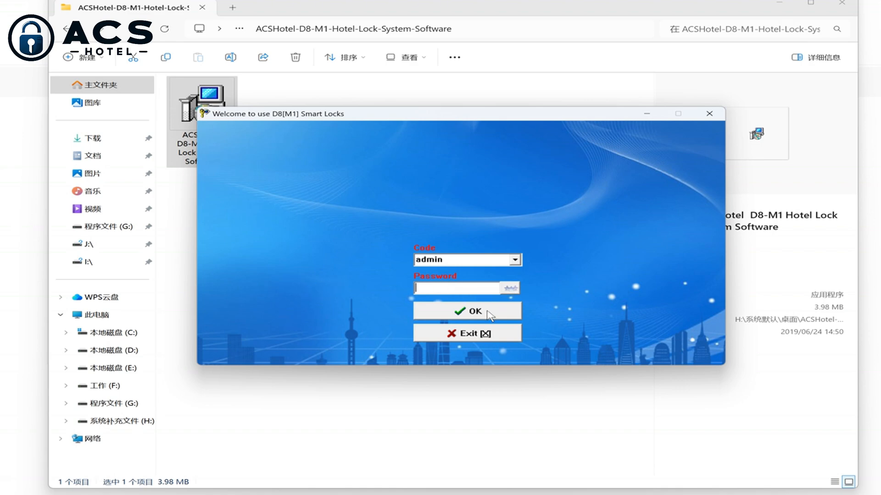
- Confirm the login to reach the main module menu as admin
{"action": "left_click", "coordinate": [466, 311]}
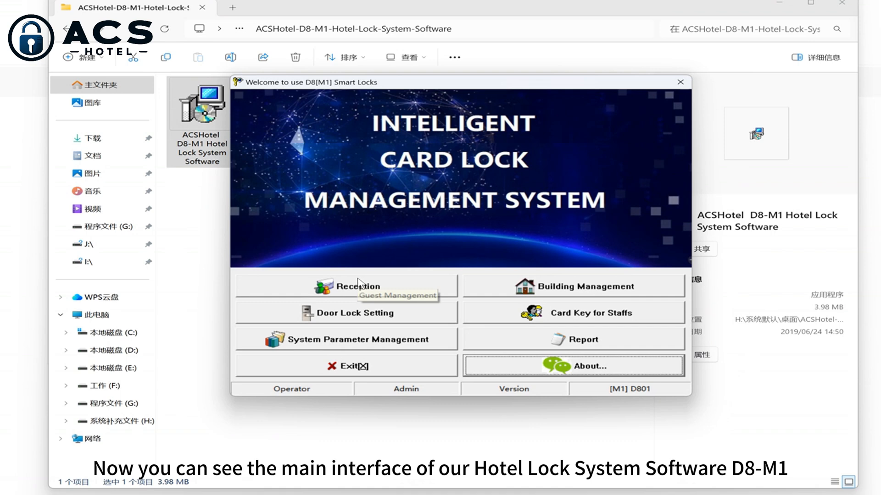
{"action": "mouse_move", "coordinate": [340, 373]}
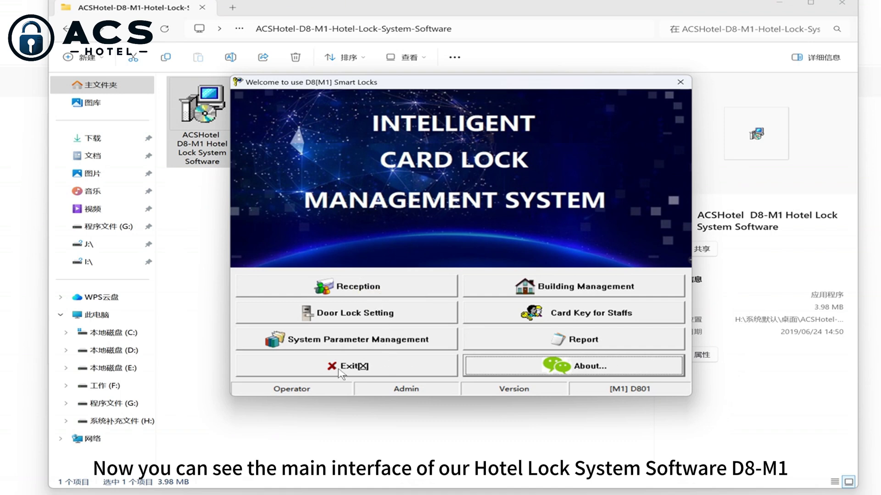
{"action": "mouse_move", "coordinate": [351, 342]}
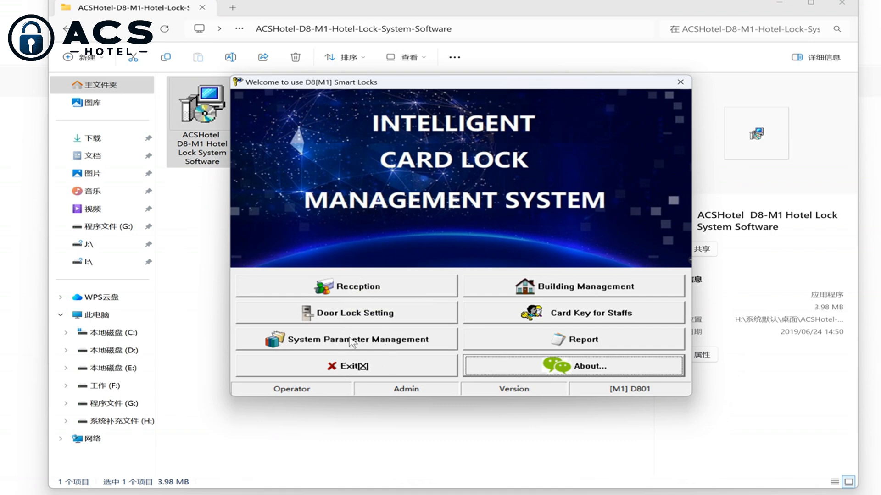
{"action": "mouse_move", "coordinate": [572, 361]}
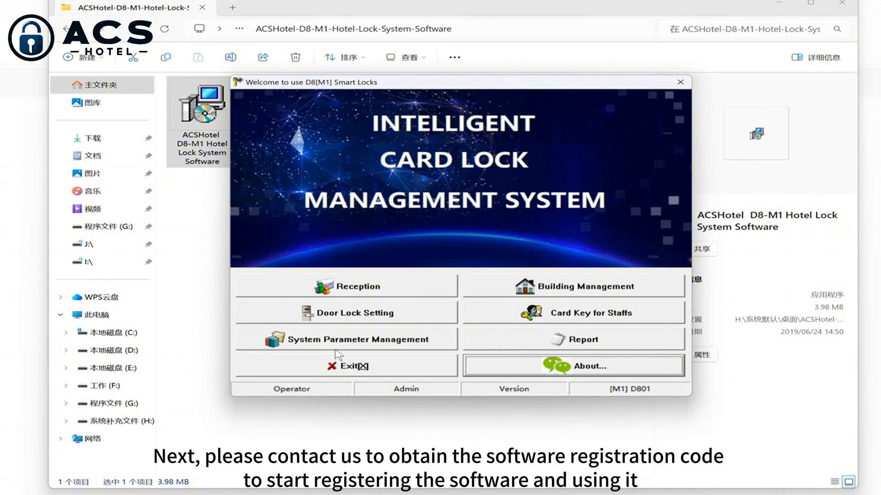
{"action": "left_click", "coordinate": [362, 339]}
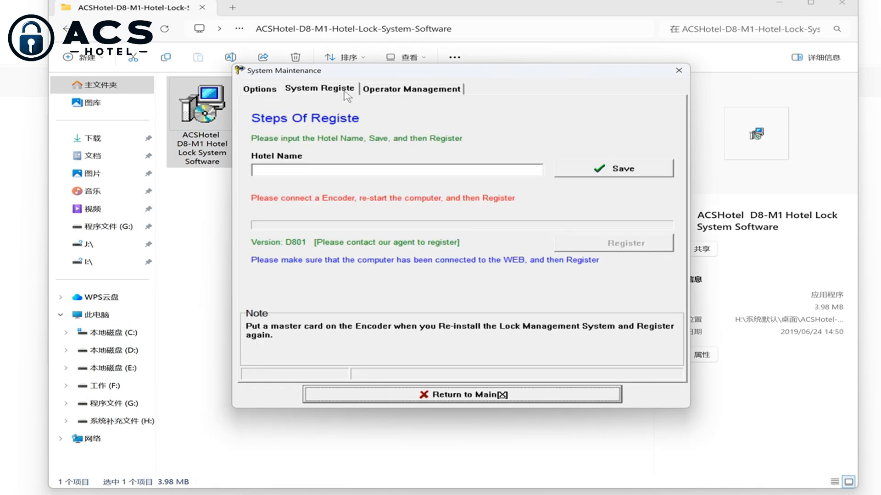
{"action": "left_click", "coordinate": [259, 89]}
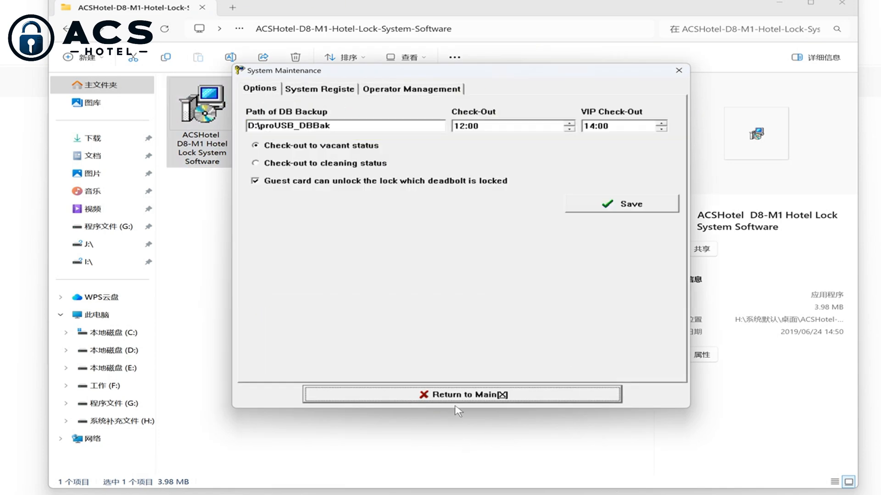
{"action": "left_click", "coordinate": [459, 394]}
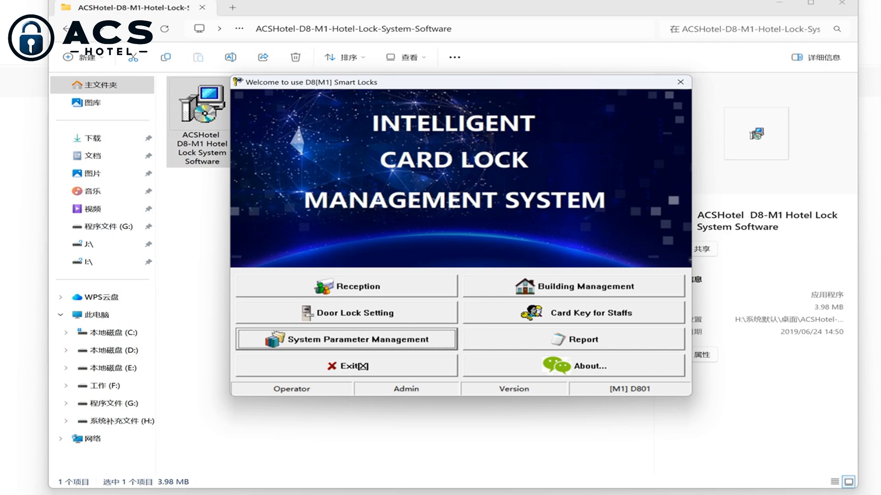